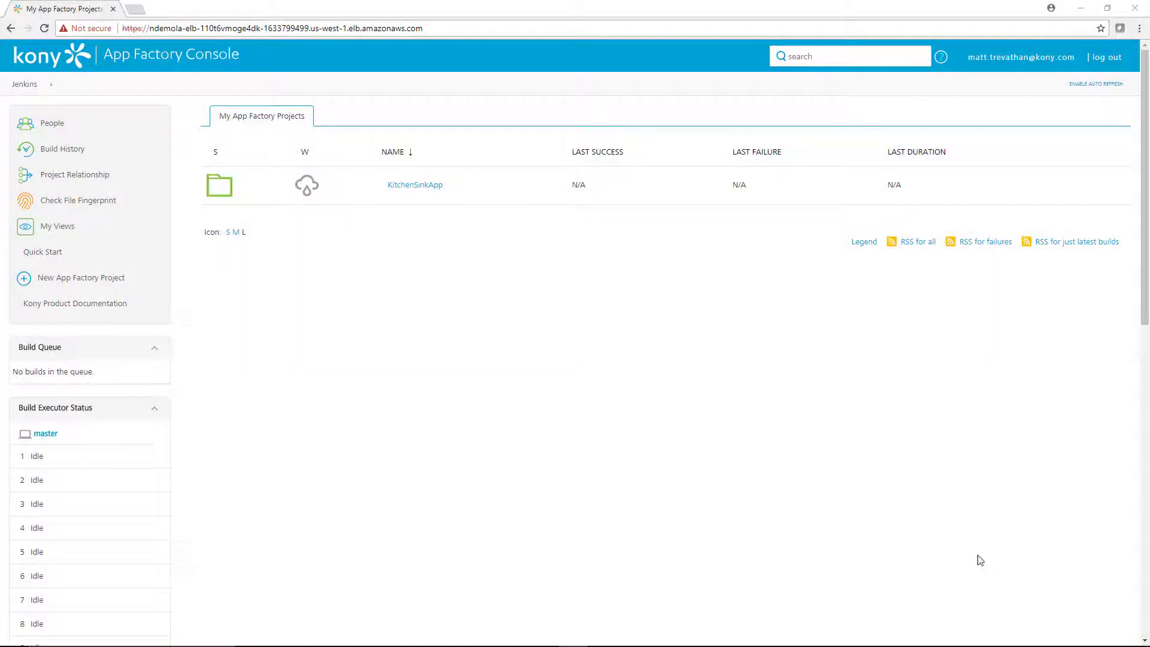
mouse_move(636, 354)
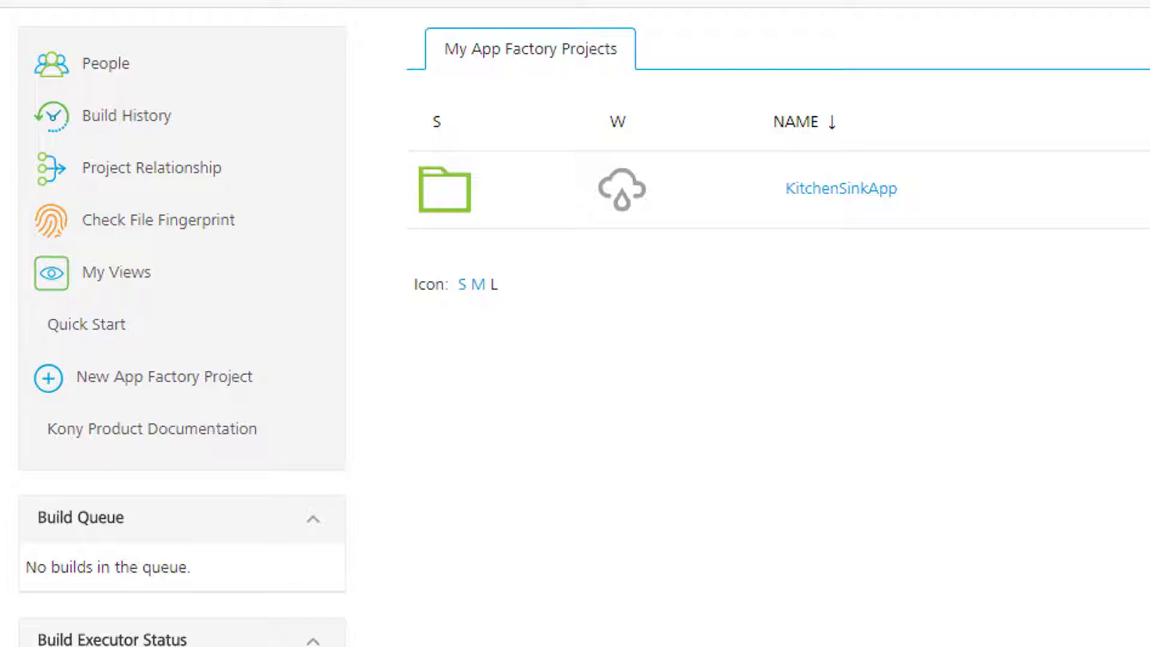
Scroll the AppFactory folder page down to the createProject job row
scroll("down", 3)
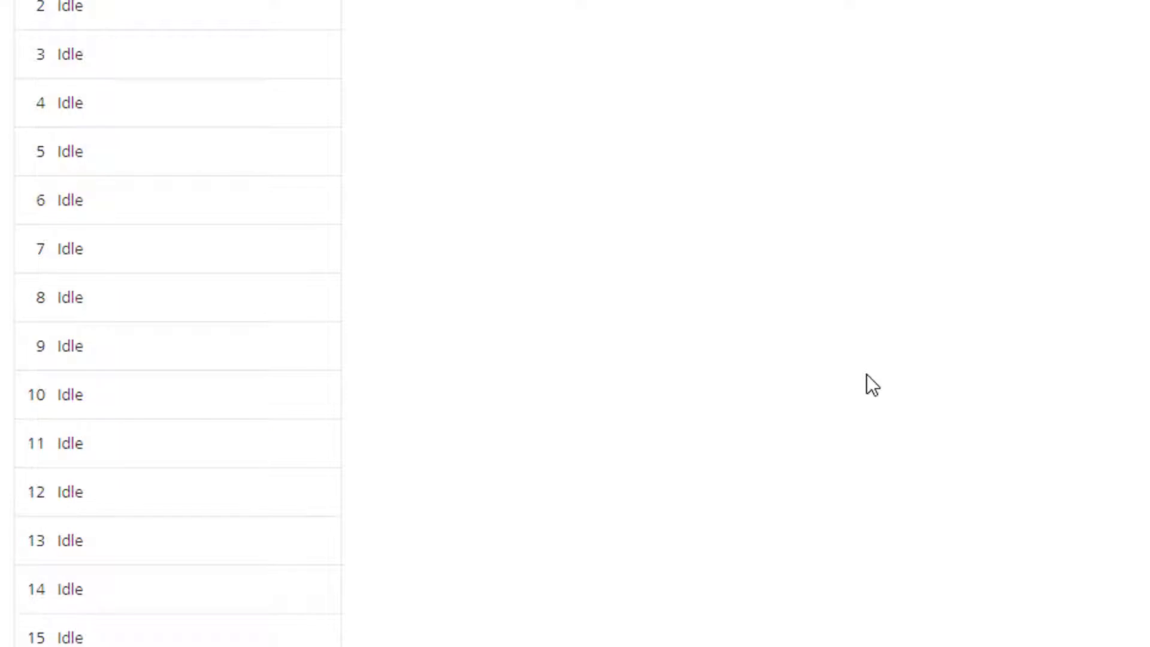
scroll("down", 3)
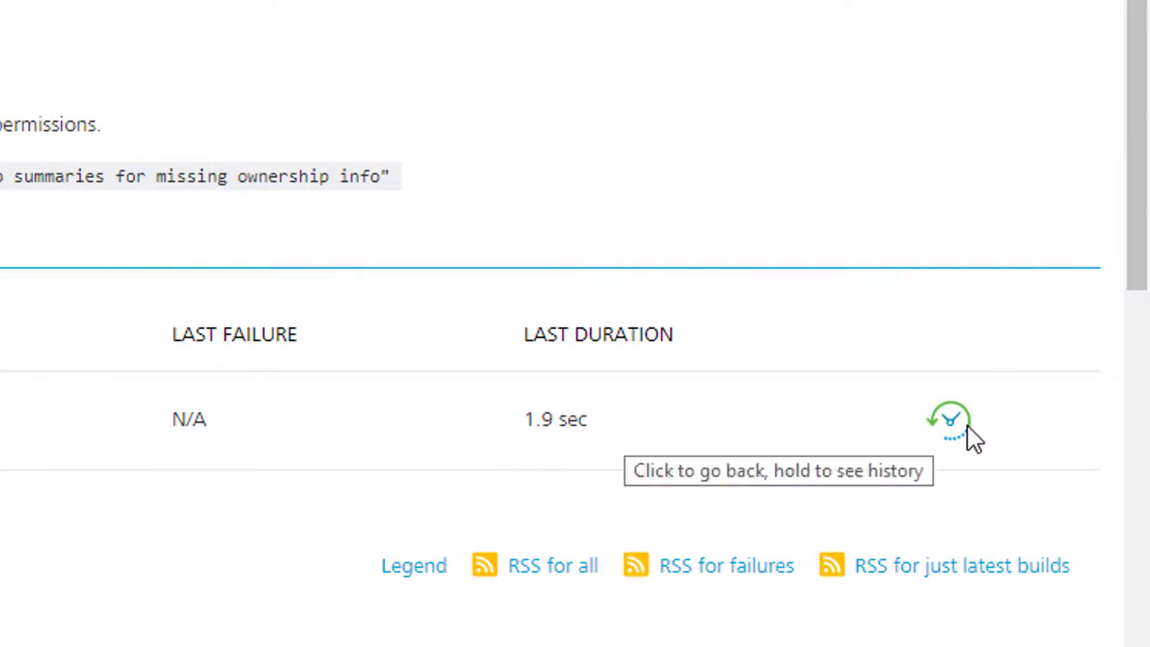
left_click(946, 419)
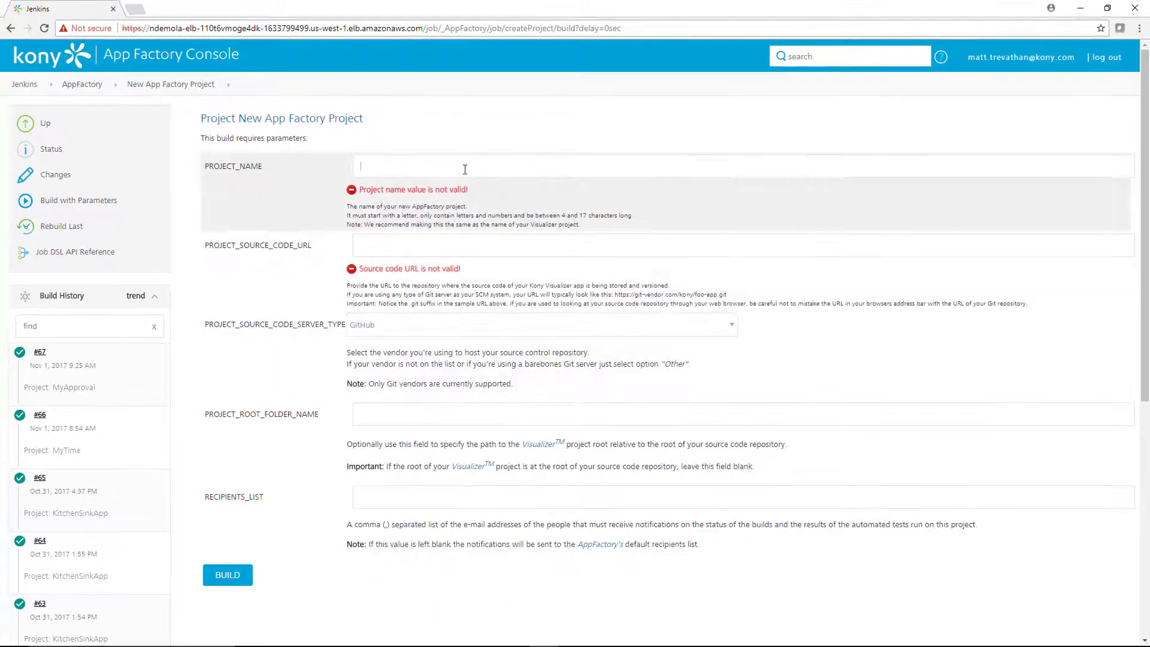
type("KitchenSink")
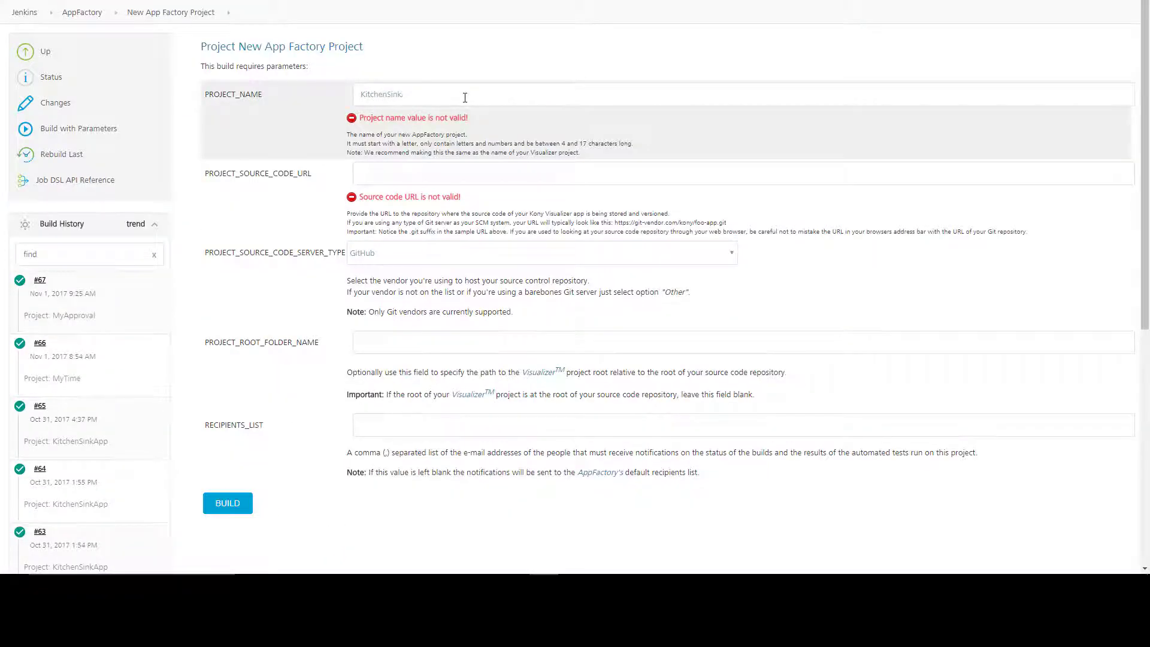
type("https://")
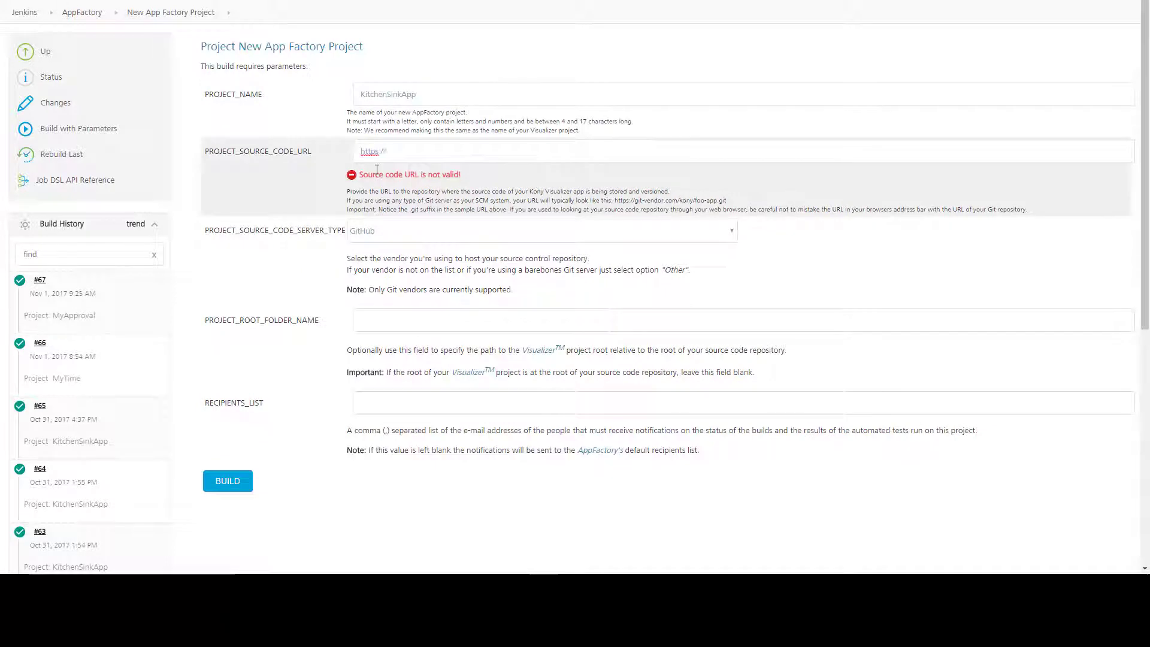
type("github.com/konyappfactorydev/KitchenSinkApp.git")
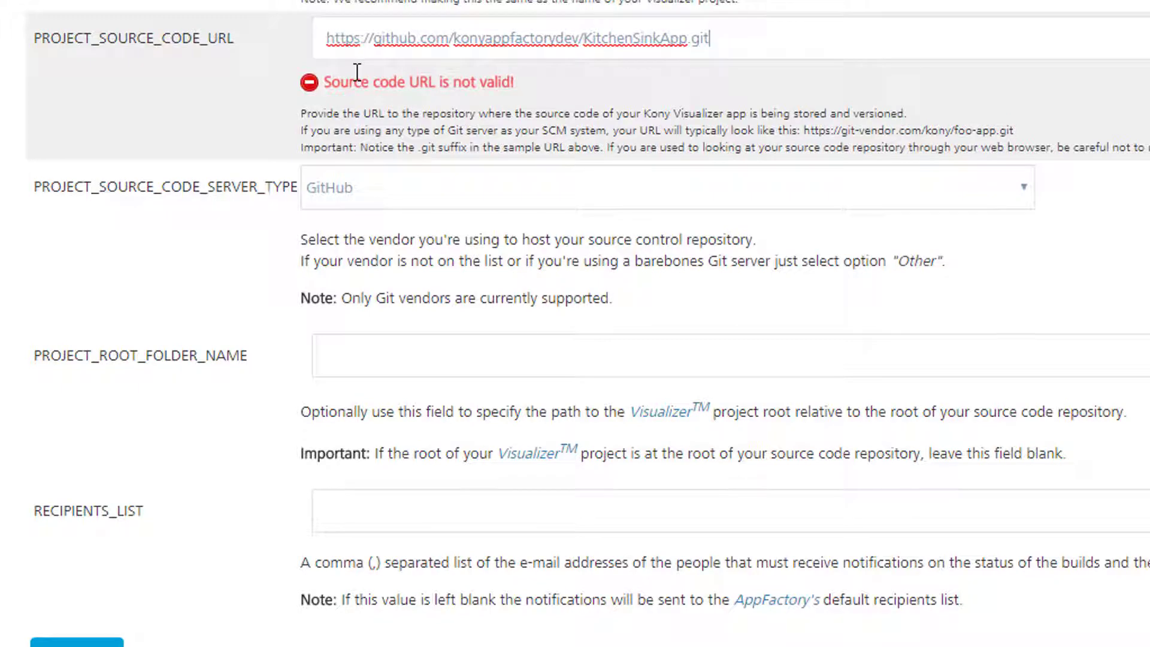
scroll("down", 3)
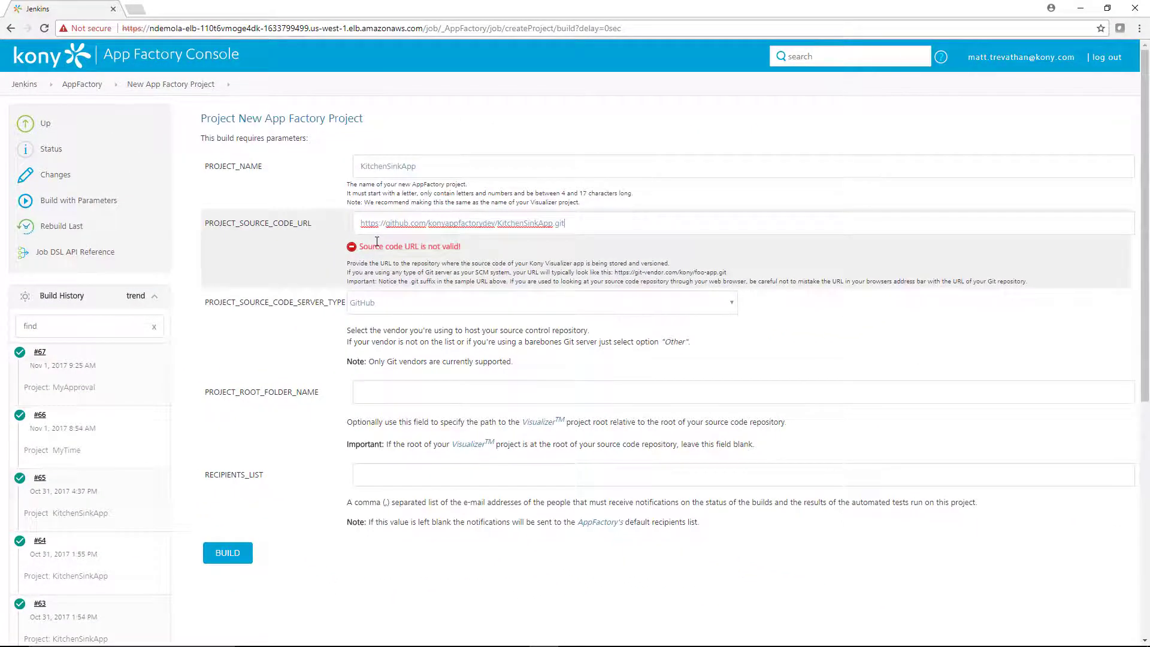
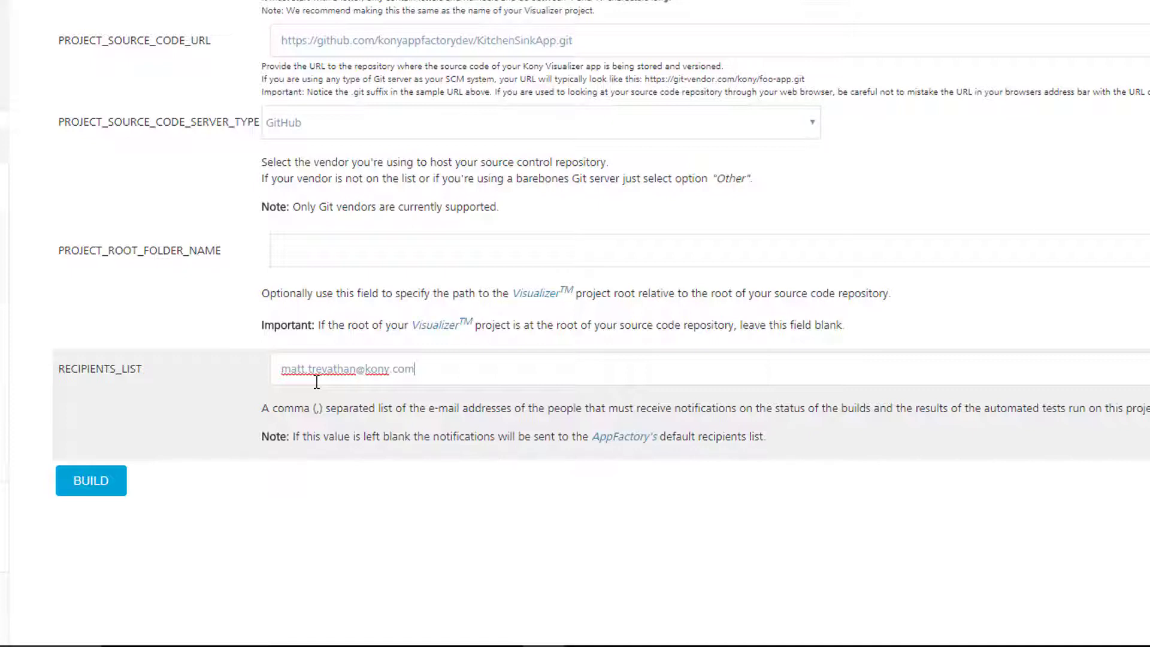
Add an e-mail recipient to RECIPIENTS_LIST and submit BUILD to create the project
scroll("down", 3)
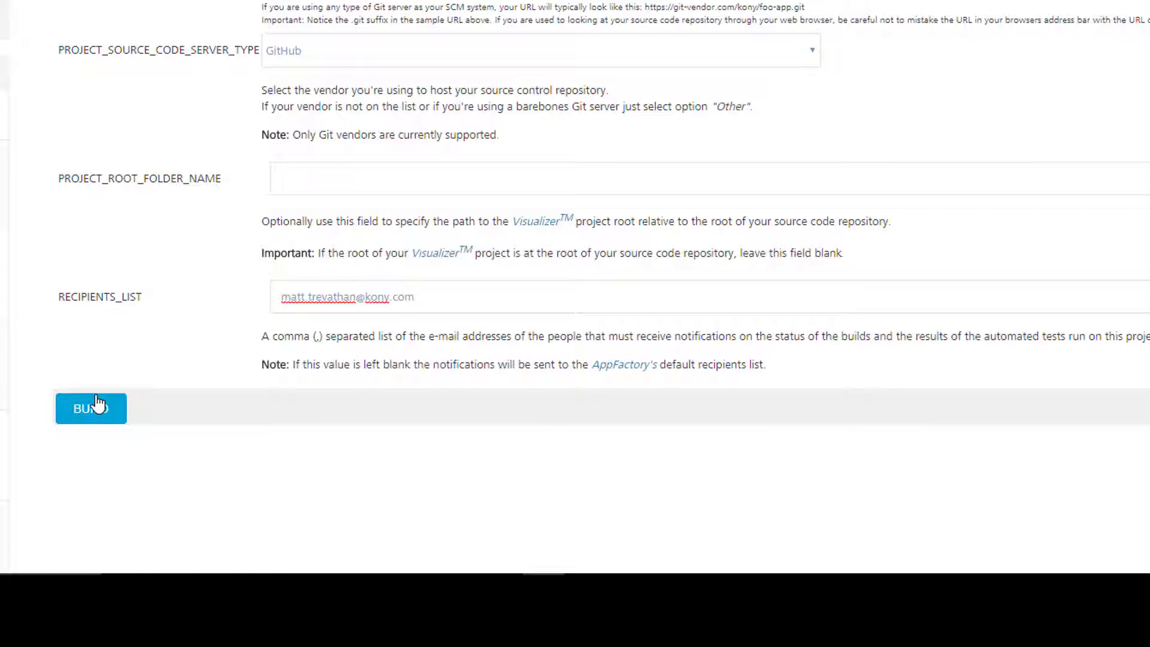
left_click(91, 407)
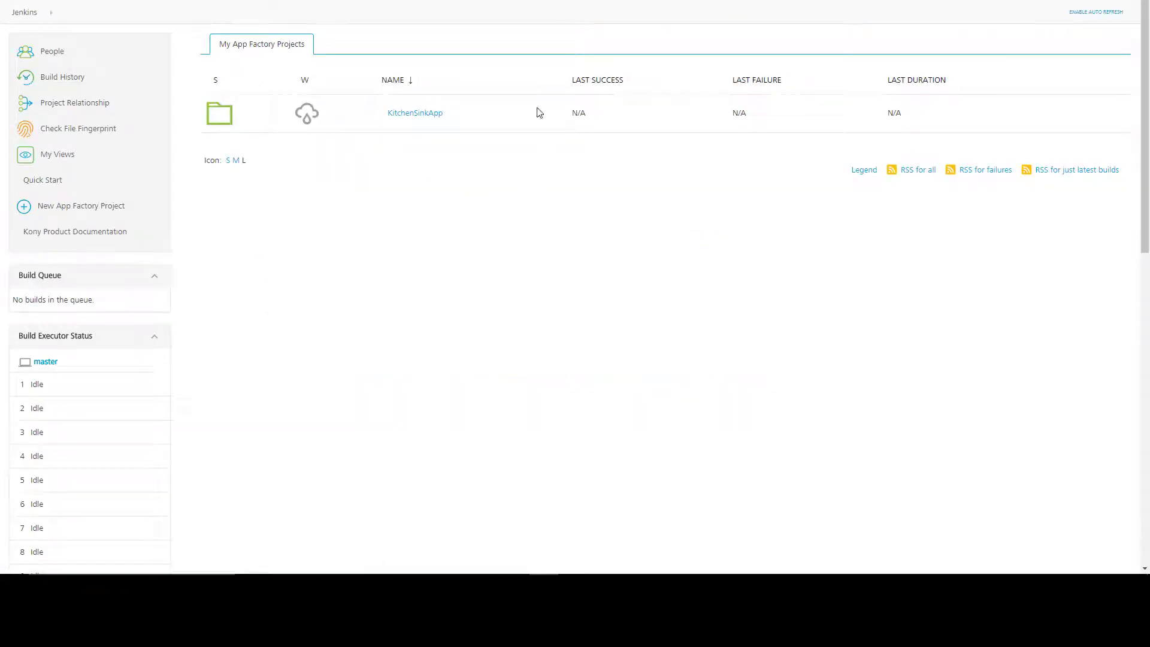